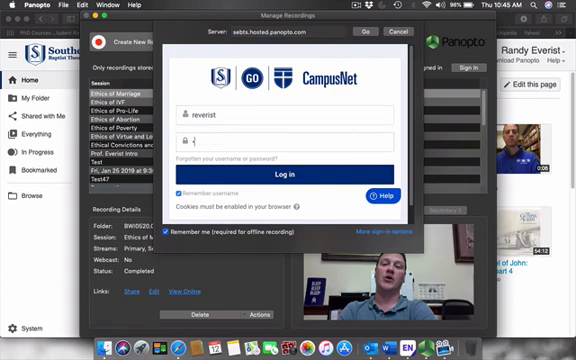
Step: Enter the account password on the Panopto server sign-in form
type("password")
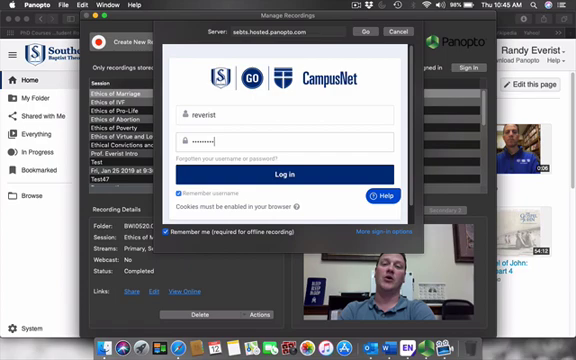
mouse_move(312, 178)
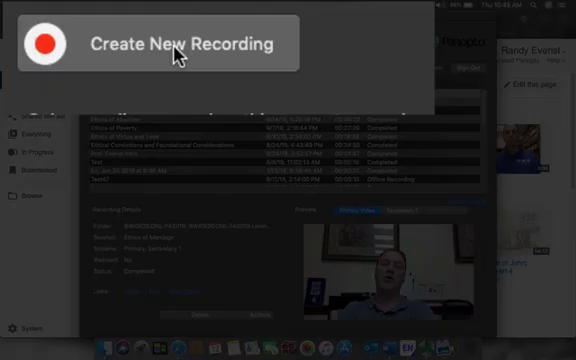
Step: Start a new recording session with Create New Recording
left_click(175, 45)
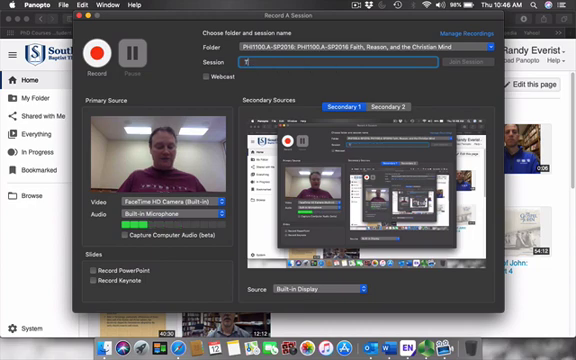
Step: Name the session 'Test' and keep the FaceTime HD Camera as video source
type("Test")
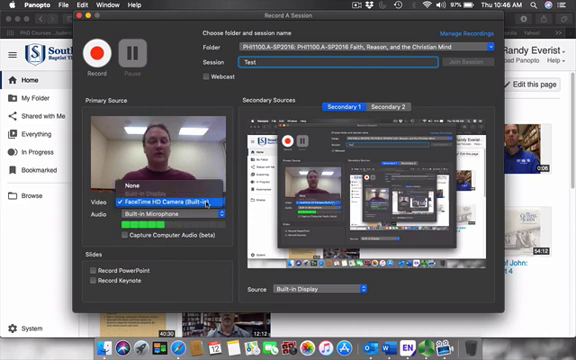
left_click(155, 203)
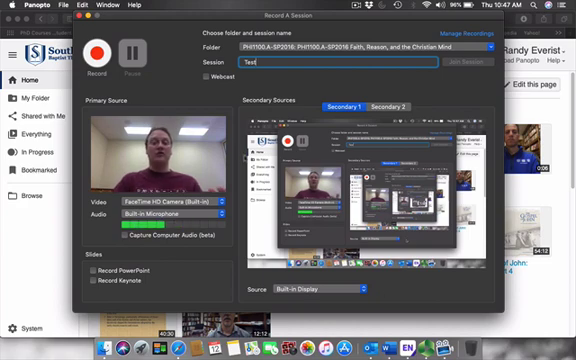
Step: Record a short 'Test' session, then stop it
left_click(97, 54)
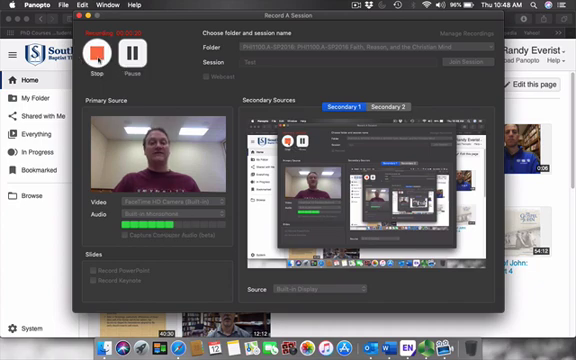
left_click(103, 55)
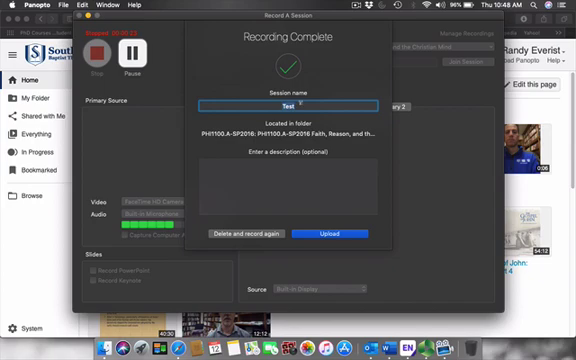
Step: Enter 'Test' in the finished recording's session details before uploading
left_click(288, 185)
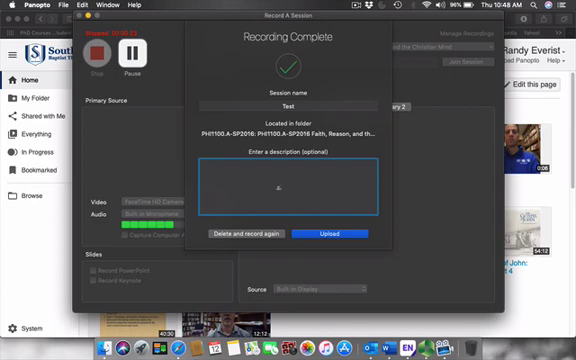
type("Test")
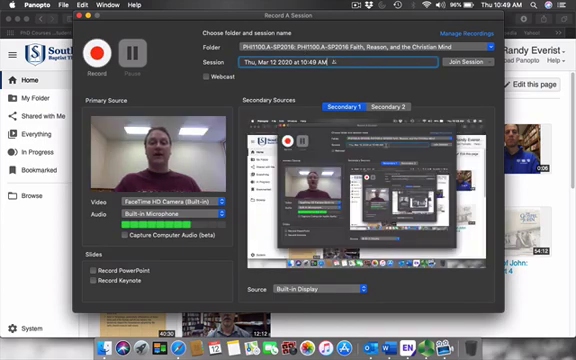
Step: Replace the default date-based session name with 'Test 2'
type("Test 2")
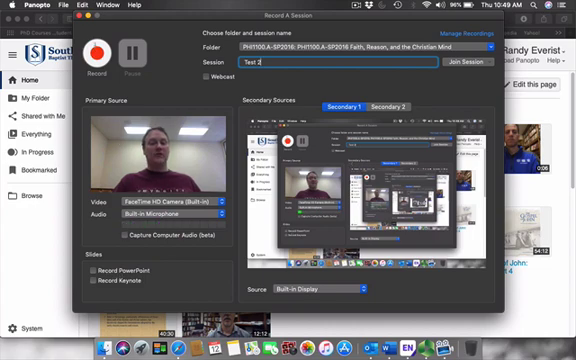
Step: Record 'Test 2', pausing and resuming midway, then upload the finished recording
left_click(97, 53)
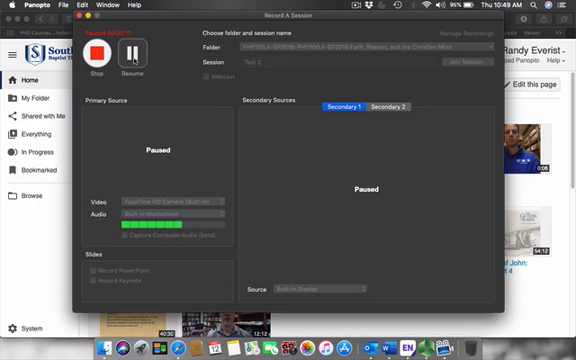
left_click(128, 58)
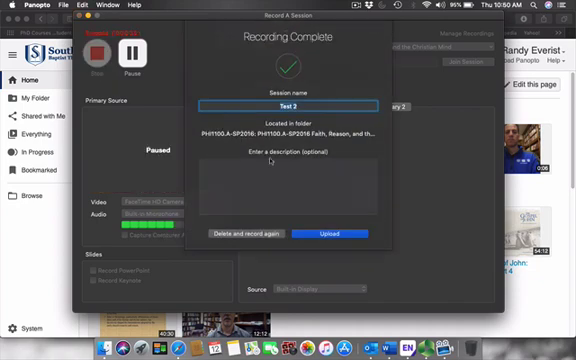
left_click(318, 234)
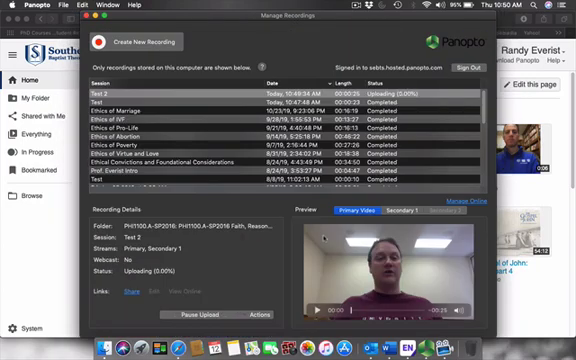